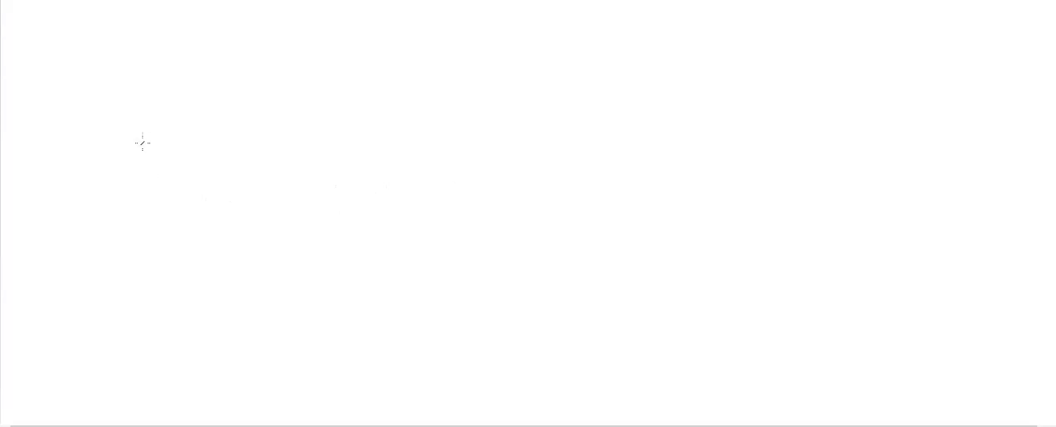
pyautogui.moveTo(291, 168)
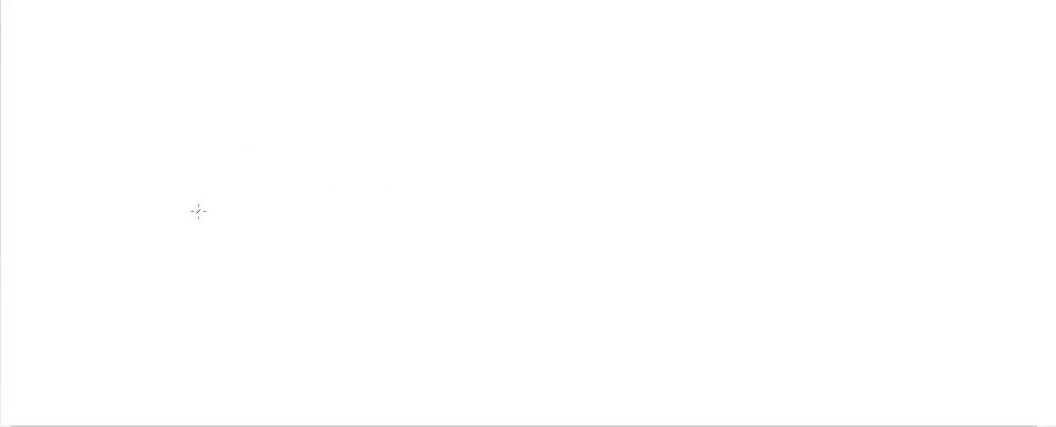
pyautogui.moveTo(152, 208)
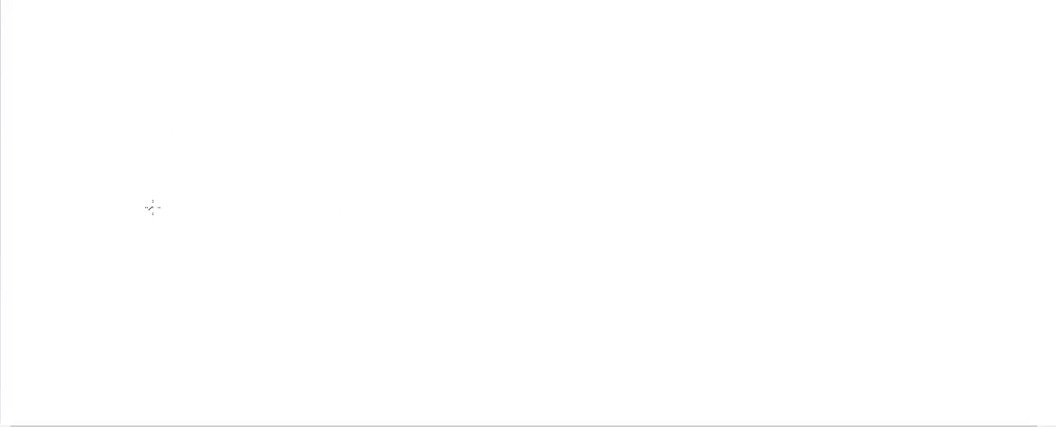
pyautogui.moveTo(254, 231)
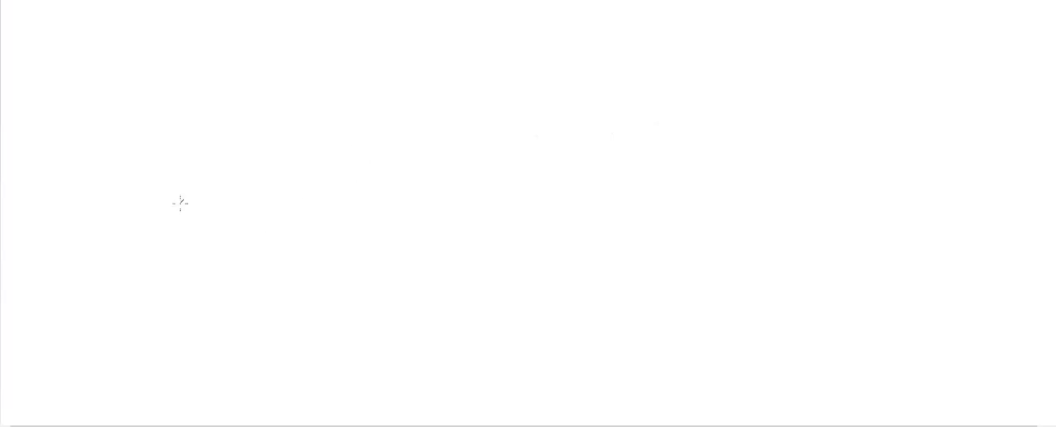
pyautogui.moveTo(222, 206)
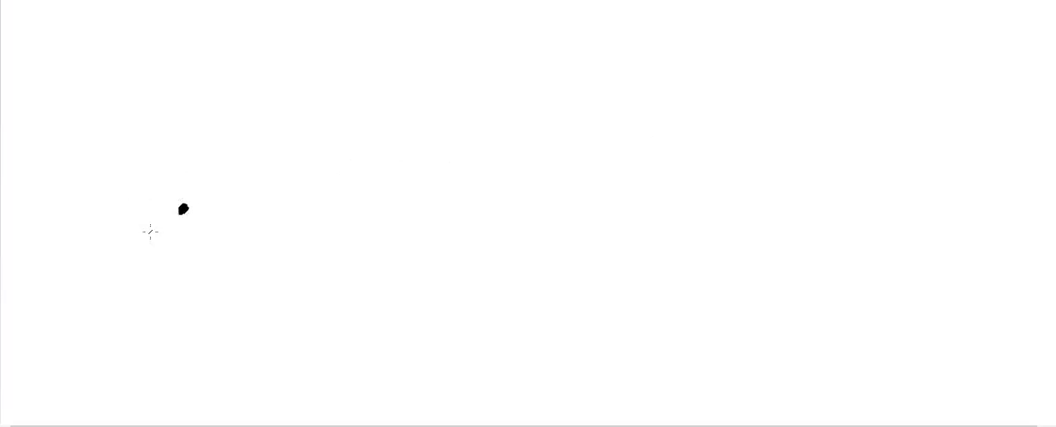
pyautogui.moveTo(168, 187)
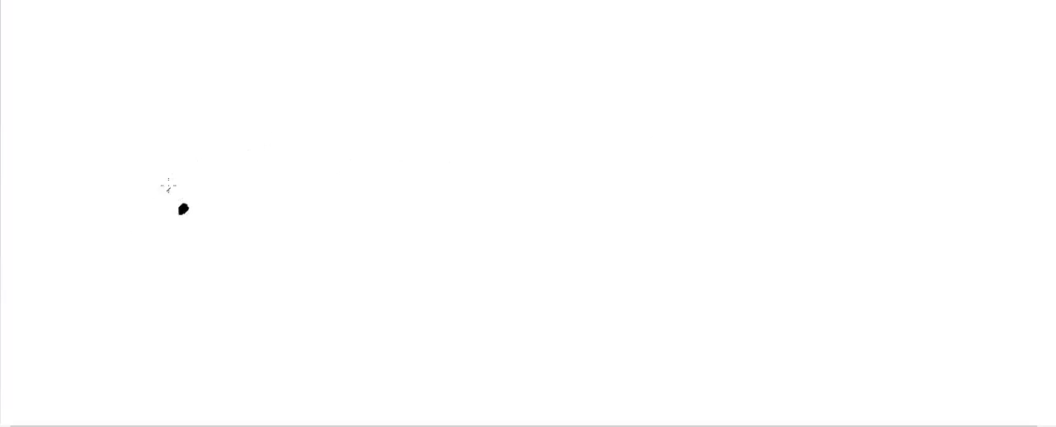
# Step: Write E=0 above the small mass dot and draw a circle labelled M beside it
pyautogui.moveTo(190, 131); pyautogui.dragTo(149, 188)
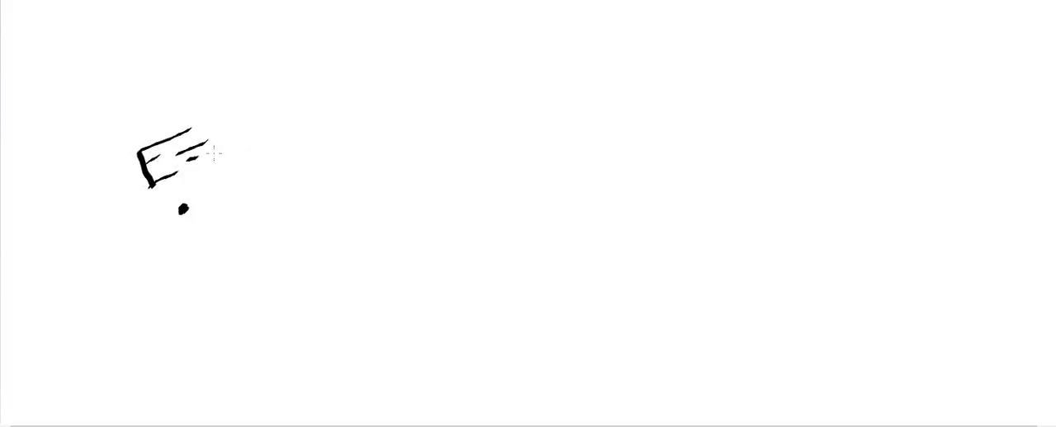
pyautogui.moveTo(222, 148); pyautogui.dragTo(247, 149)
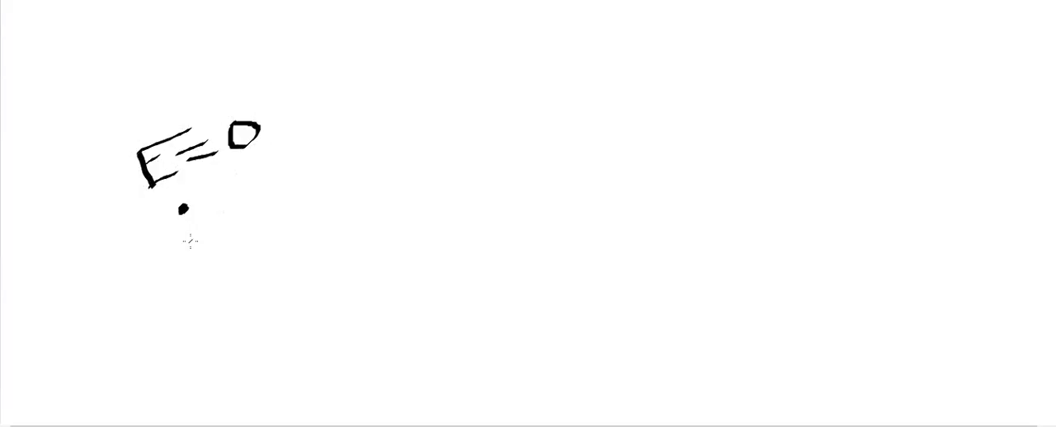
pyautogui.moveTo(428, 236)
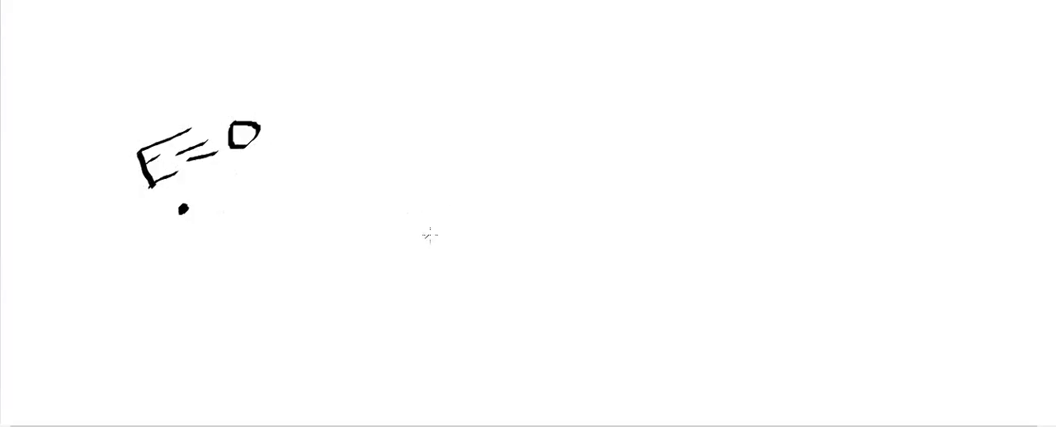
pyautogui.moveTo(474, 194)
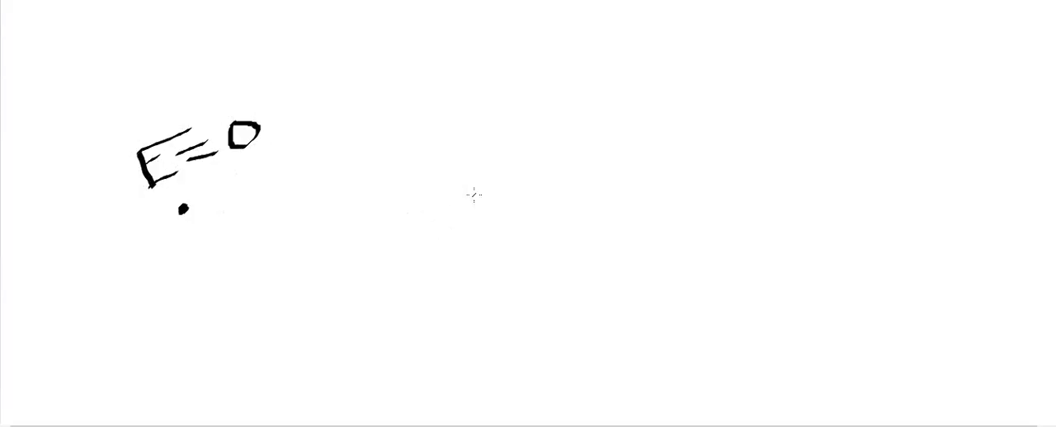
pyautogui.moveTo(413, 147); pyautogui.dragTo(466, 178)
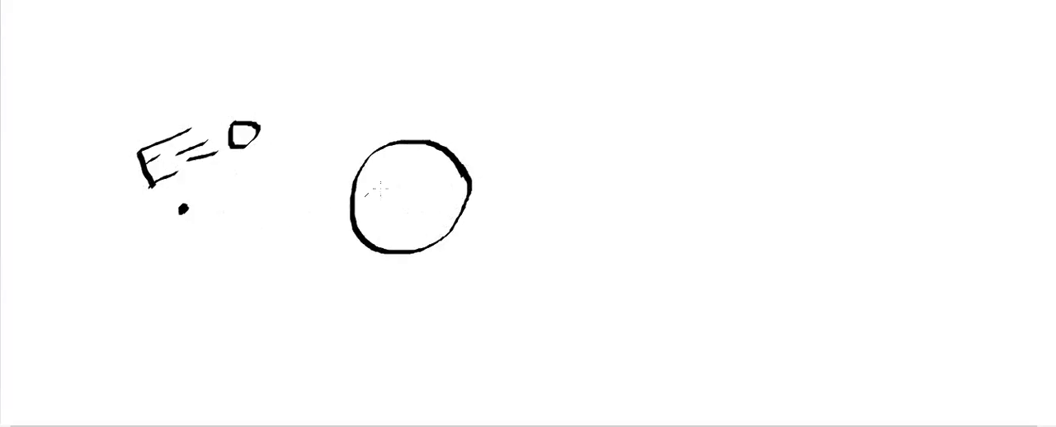
pyautogui.moveTo(388, 178); pyautogui.dragTo(416, 212)
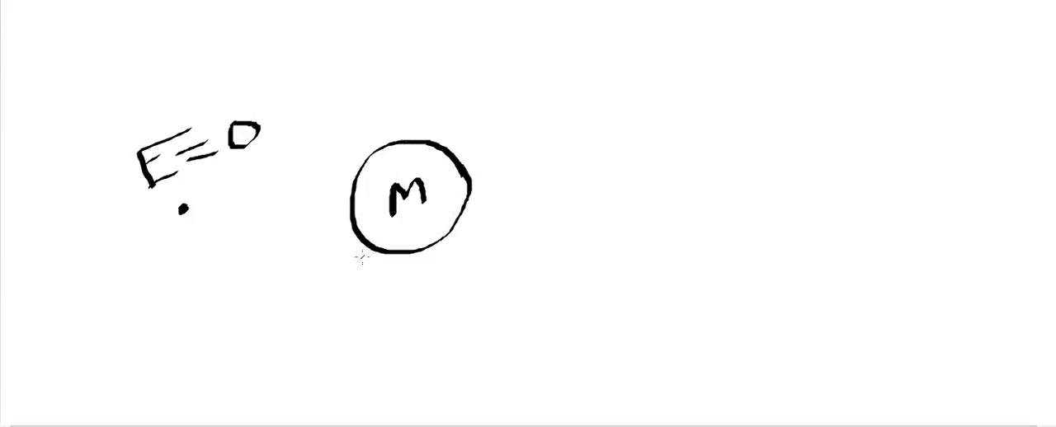
pyautogui.moveTo(158, 248)
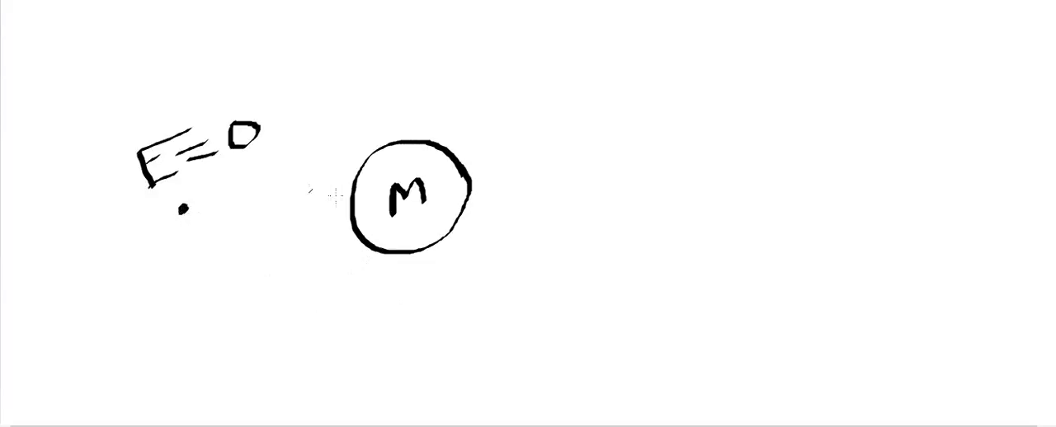
# Step: Draw an arrow from the small mass pointing toward the circled M
pyautogui.moveTo(182, 211); pyautogui.dragTo(297, 195)
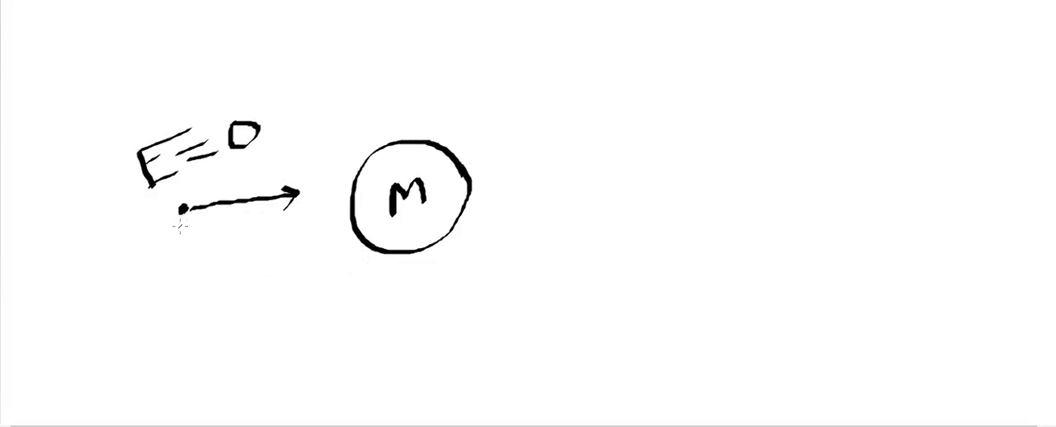
pyautogui.moveTo(228, 234)
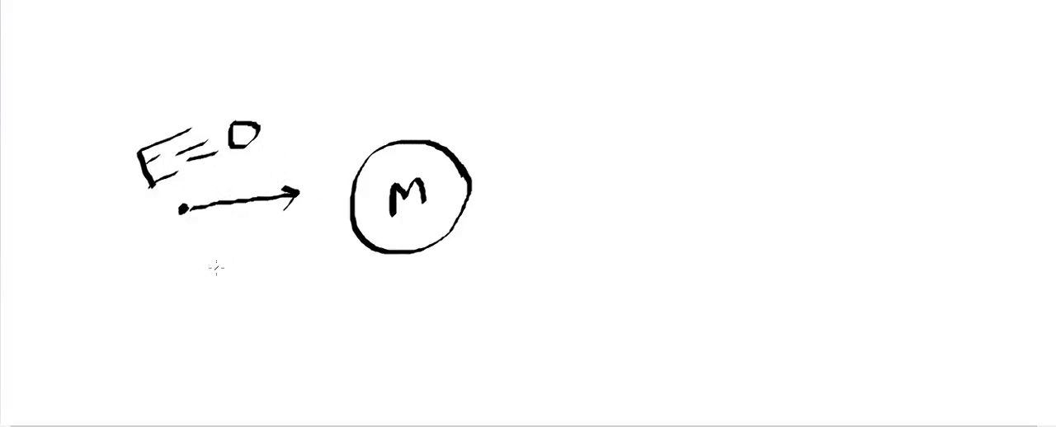
pyautogui.moveTo(250, 280)
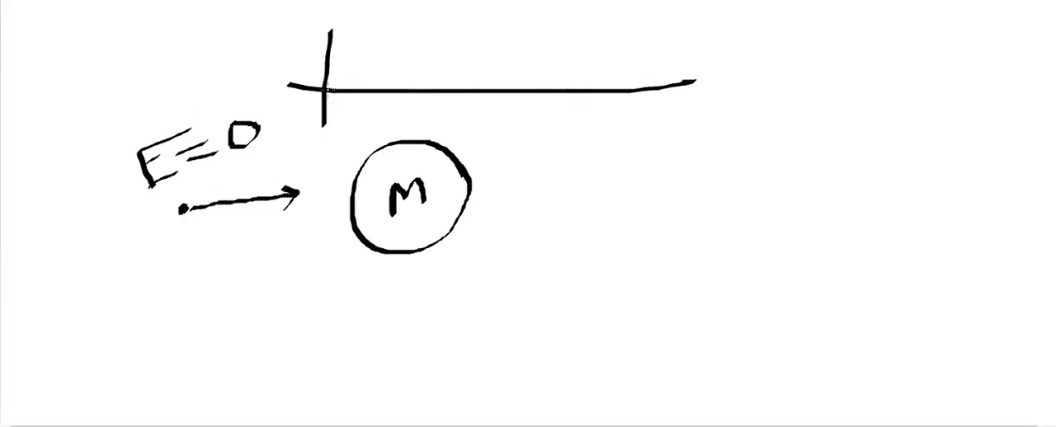
# Step: Label the top axes E and t and draw a curve rising from the origin
pyautogui.moveTo(327, 89); pyautogui.dragTo(475, 0)
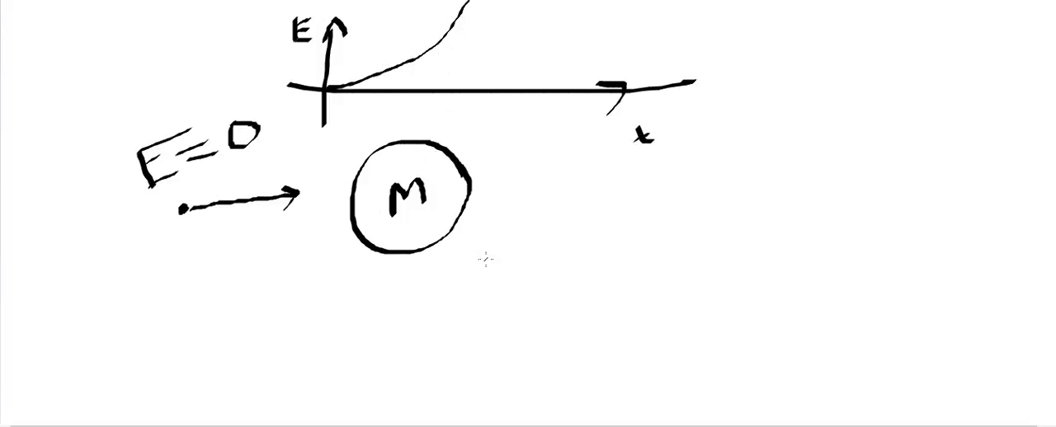
pyautogui.moveTo(369, 131)
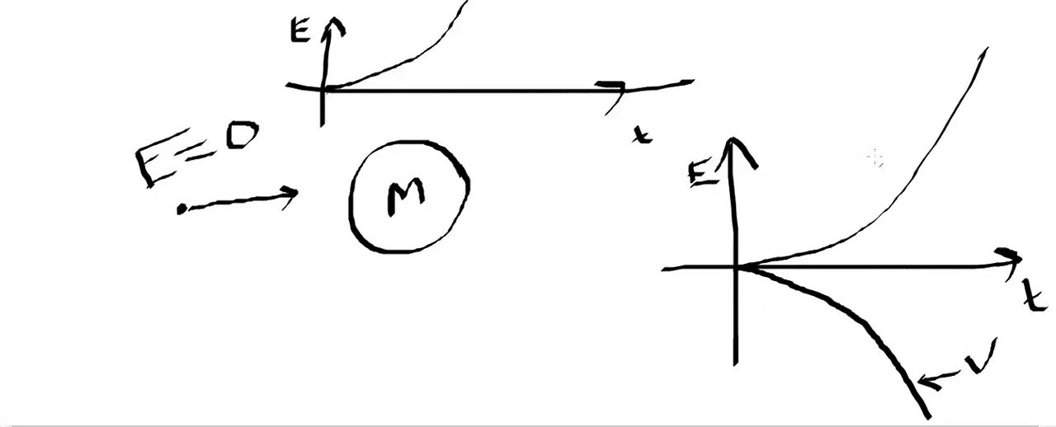
# Step: Label the rising curve E_k and mark a moment on the time axis
pyautogui.moveTo(833, 132); pyautogui.dragTo(916, 162)
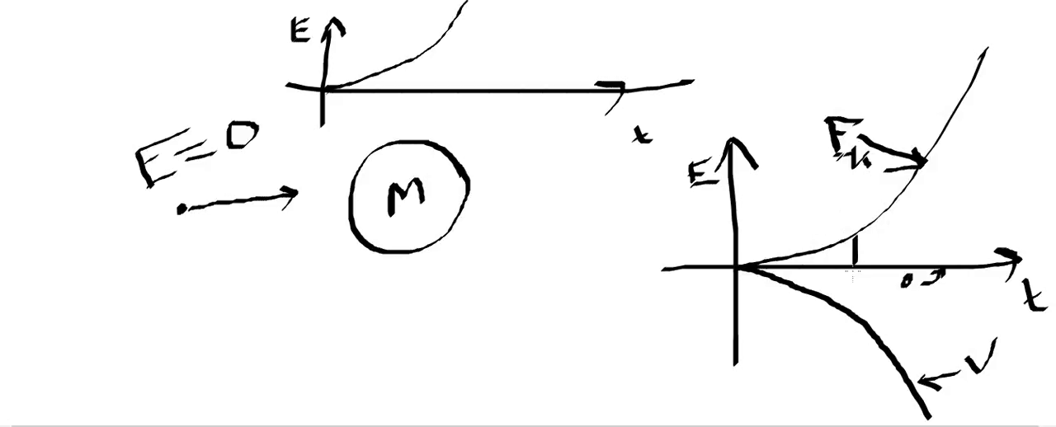
pyautogui.click(850, 271)
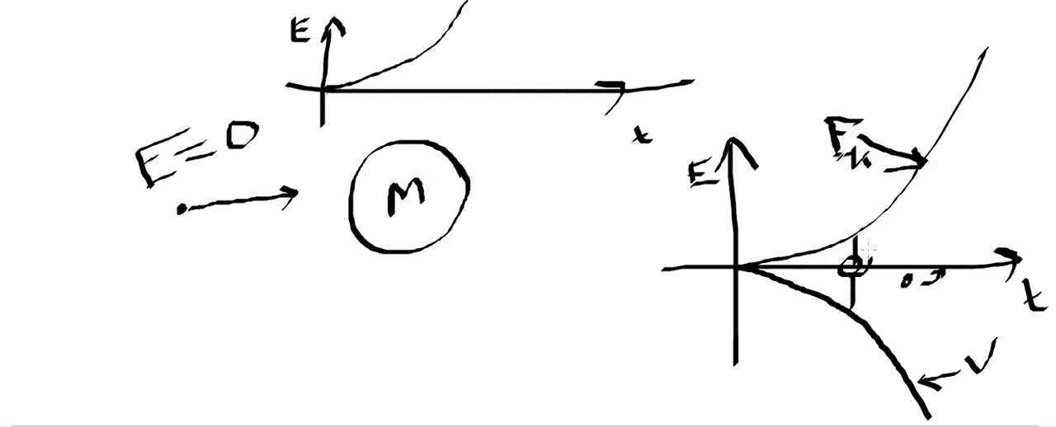